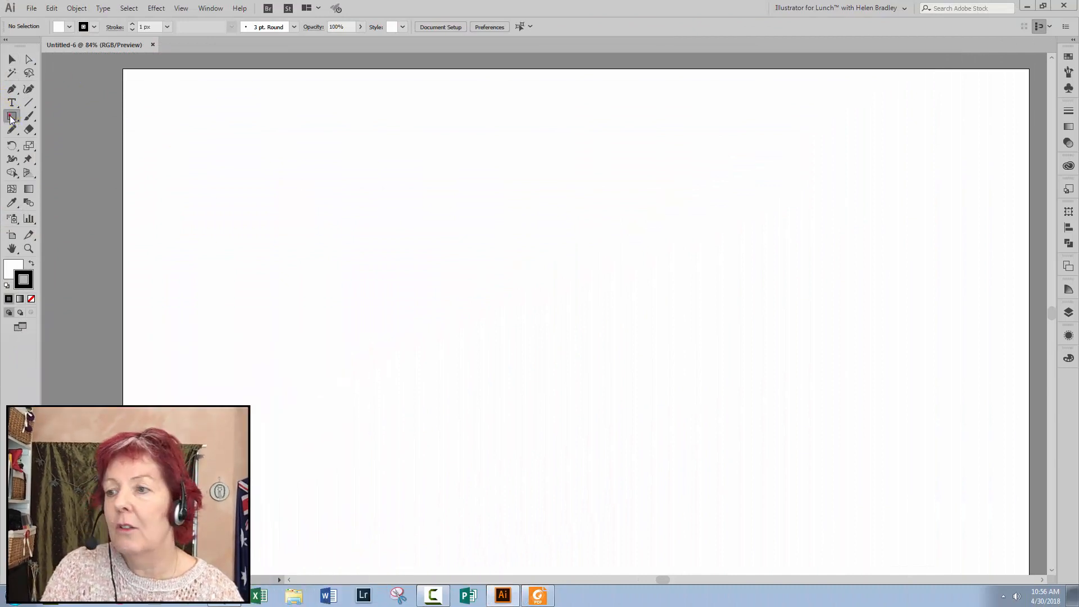
- Draw a circle, subtract a rectangle over its top half, and give it no fill with a 5 pt stroke
left_click(11, 115)
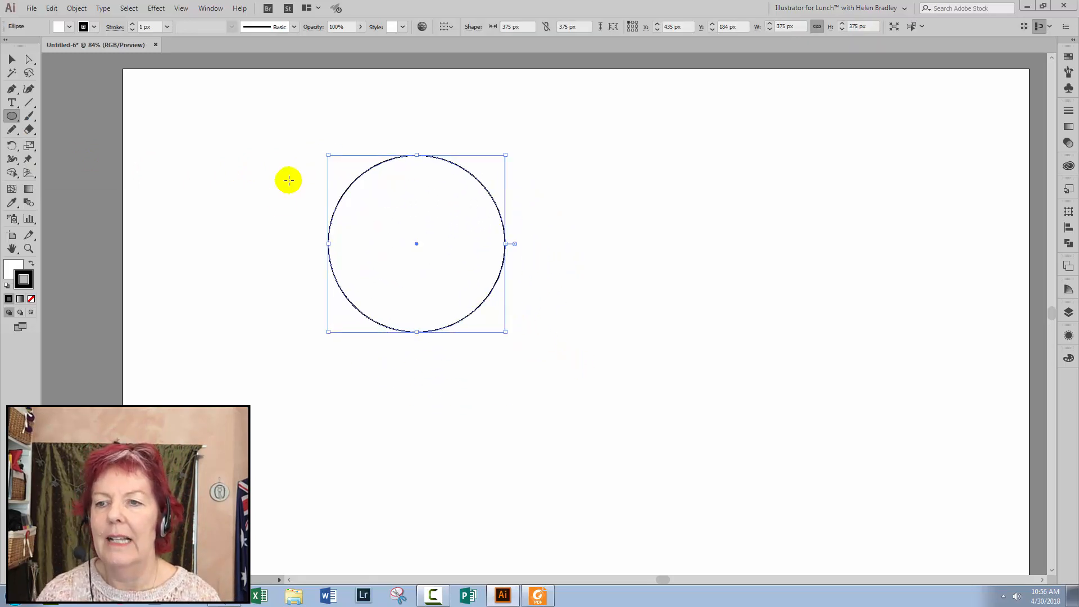
left_click(12, 115)
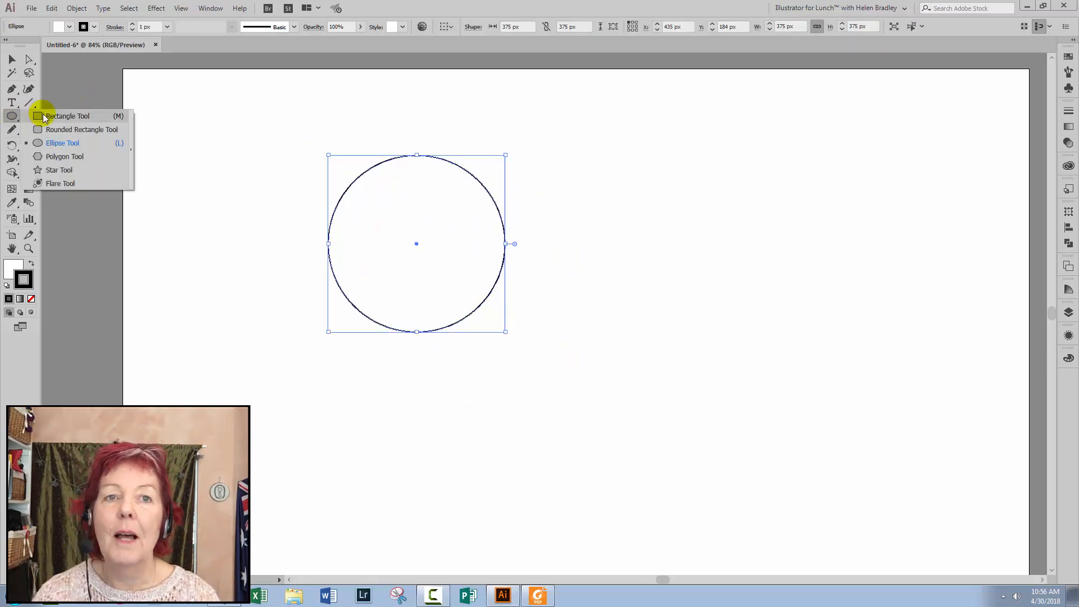
left_click_drag(258, 96, 563, 265)
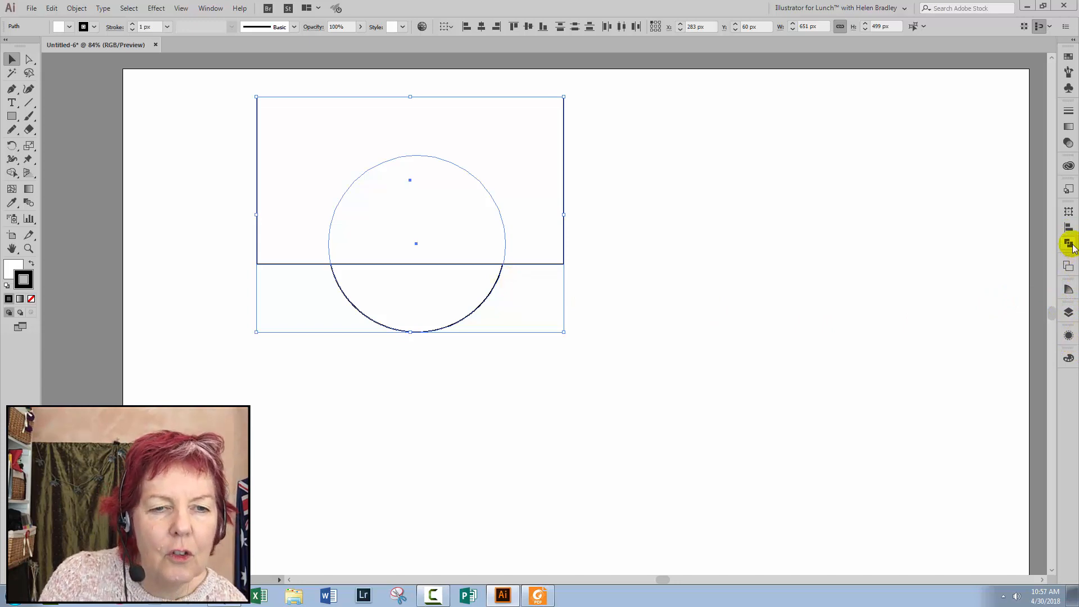
left_click(1069, 243)
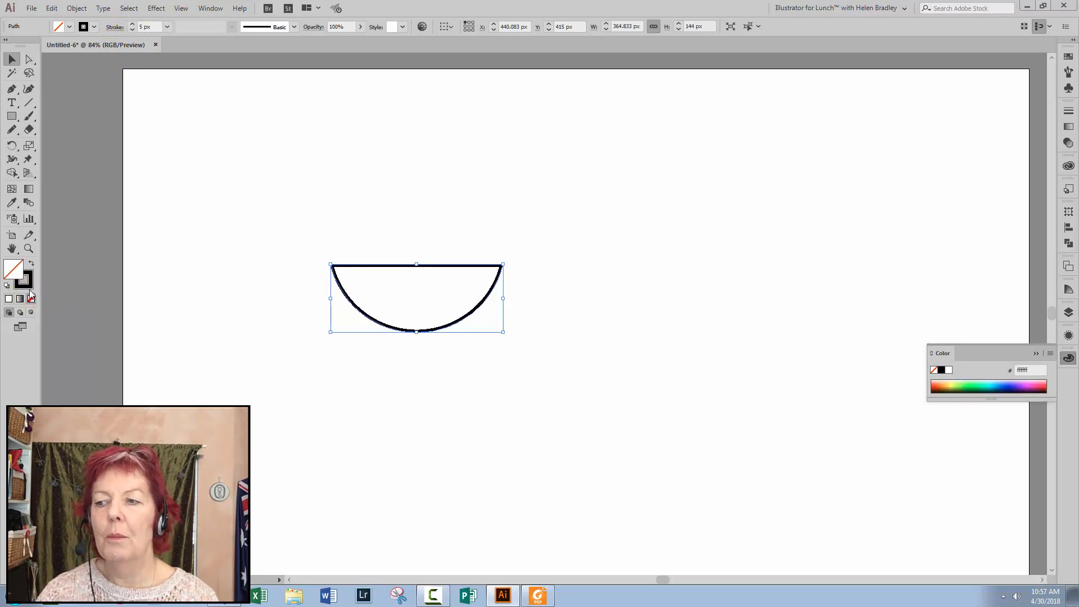
left_click(19, 278)
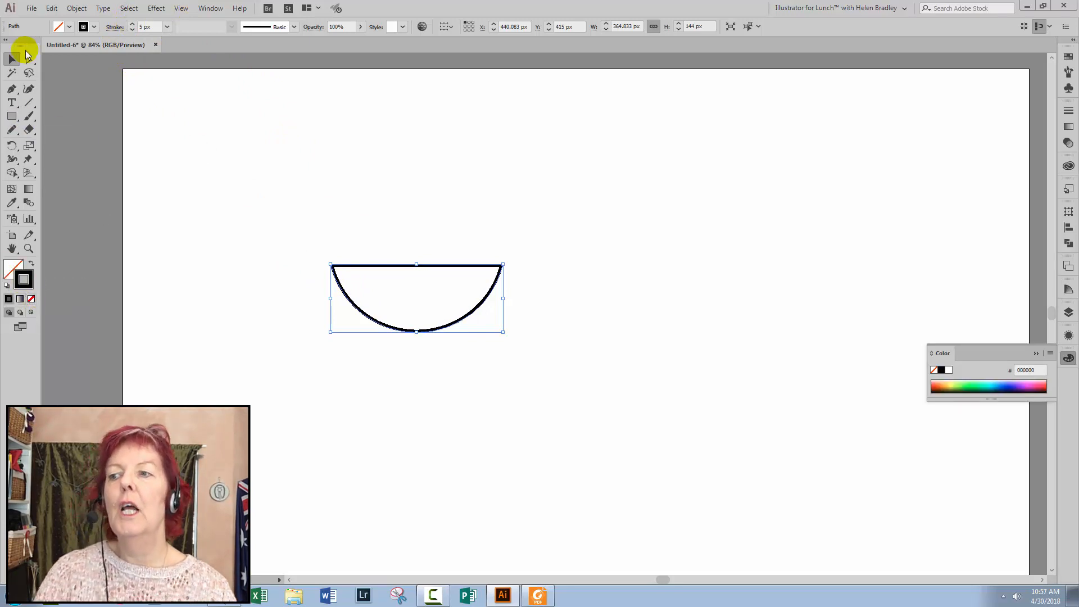
- Switch to the Direct Selection tool to remove the bowl's straight top edge
left_click(12, 58)
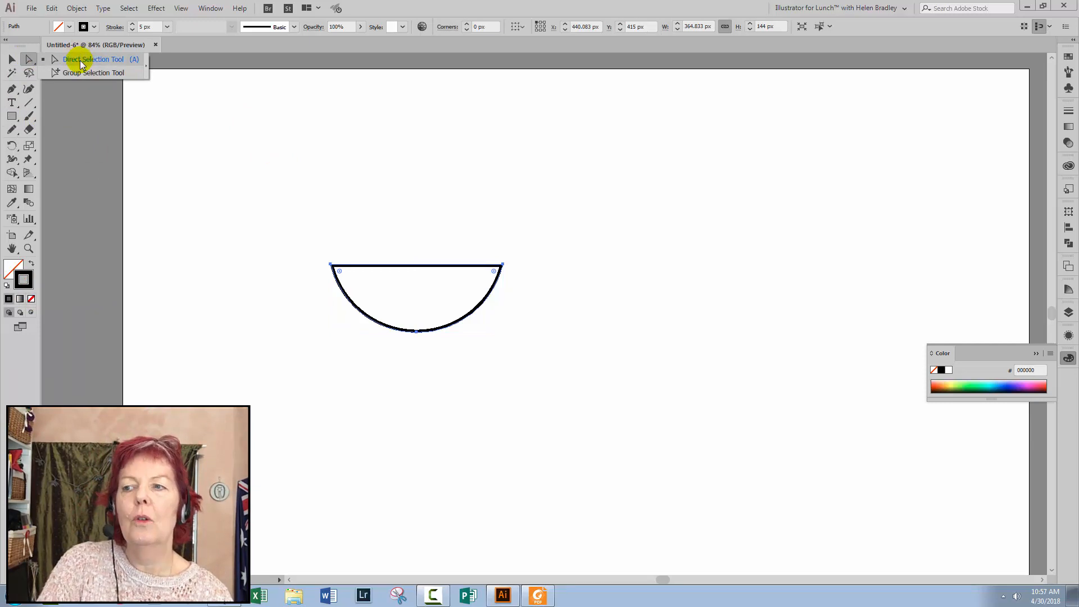
left_click(94, 59)
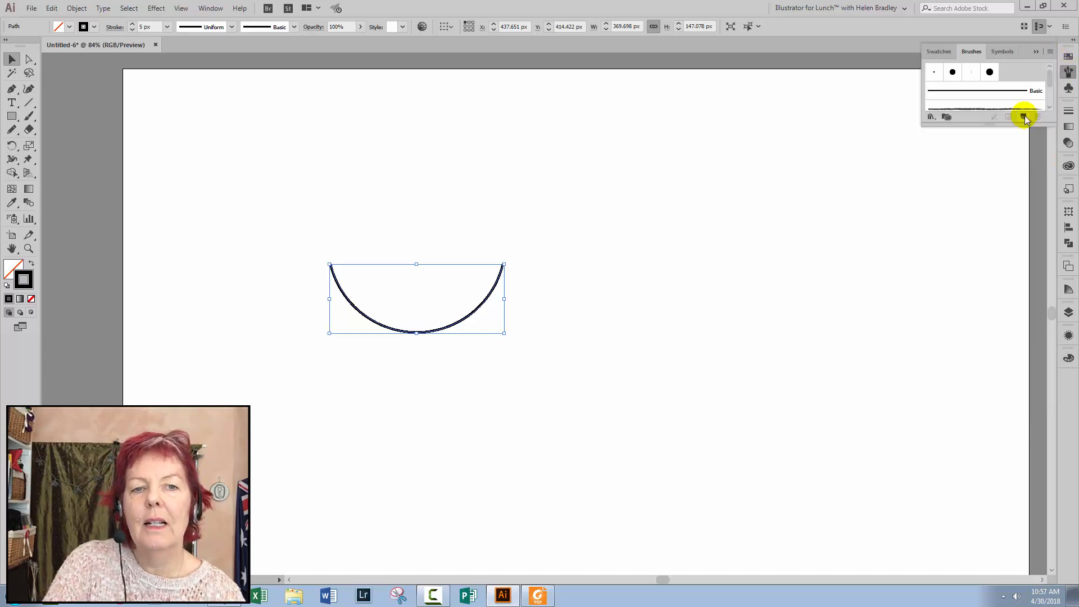
- Save the arc as a new Pattern Brush, accepting the default Pattern Brush Options
left_click(1024, 116)
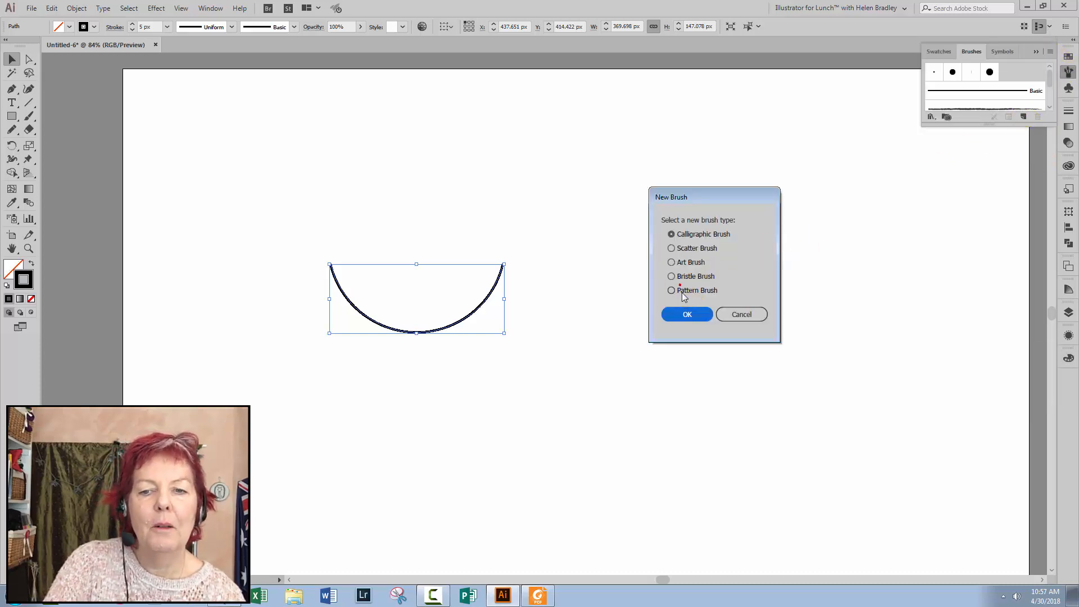
left_click(686, 314)
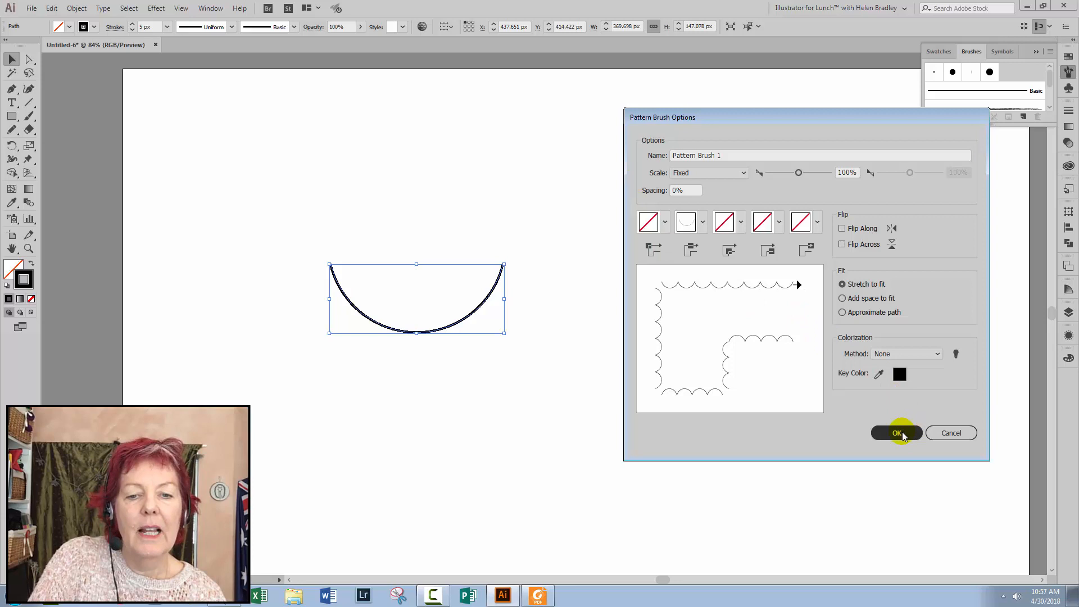
left_click(896, 433)
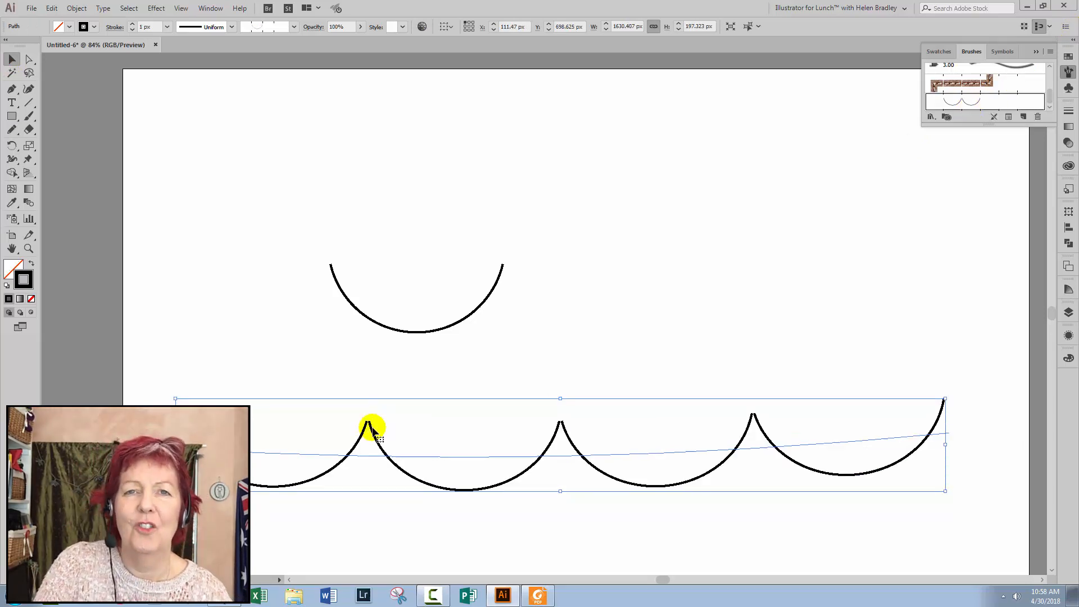
mouse_move(418, 427)
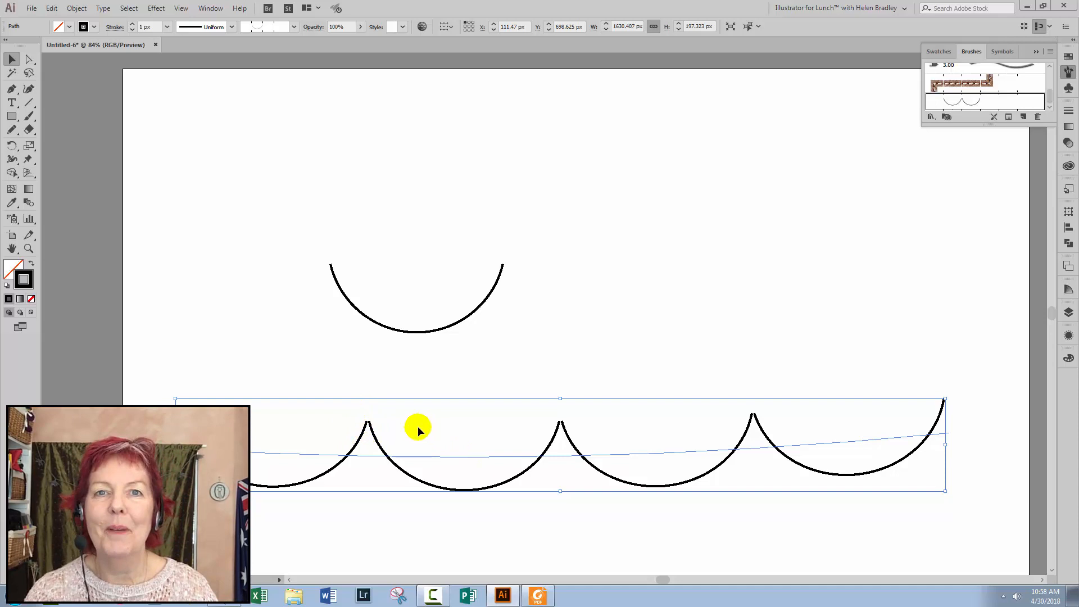
mouse_move(413, 430)
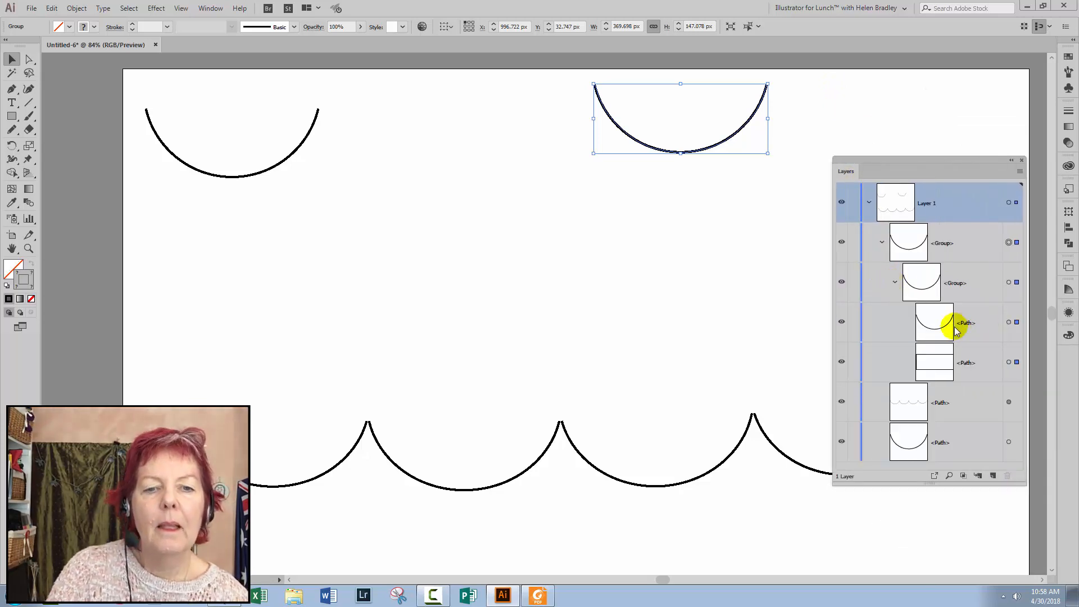
- Target the tile's arc path and invisible bounding rectangle in Layers, then position an arc copy
left_click(935, 322)
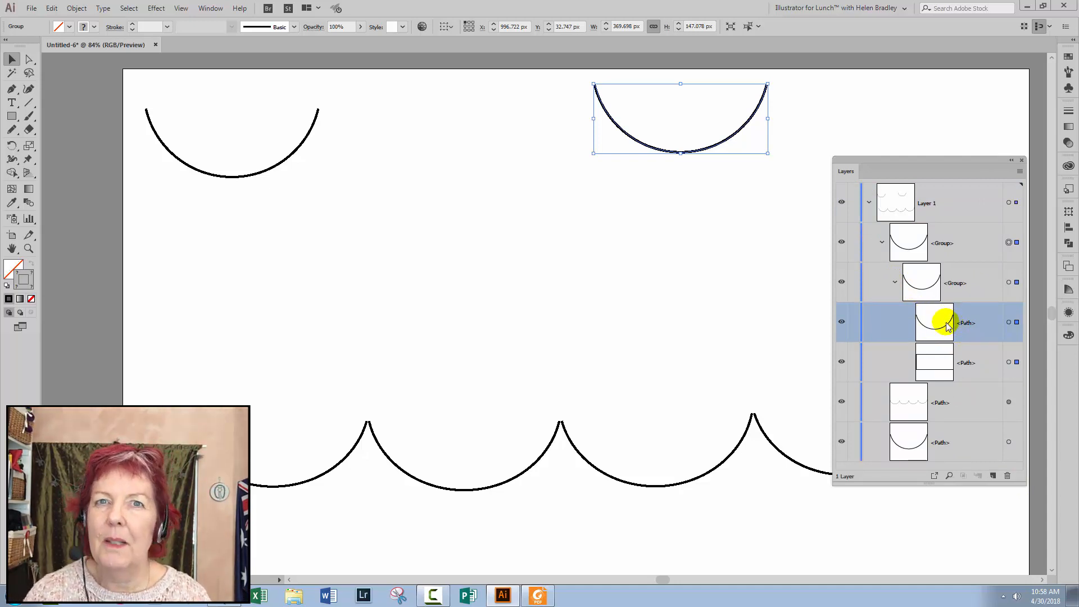
mouse_move(947, 324)
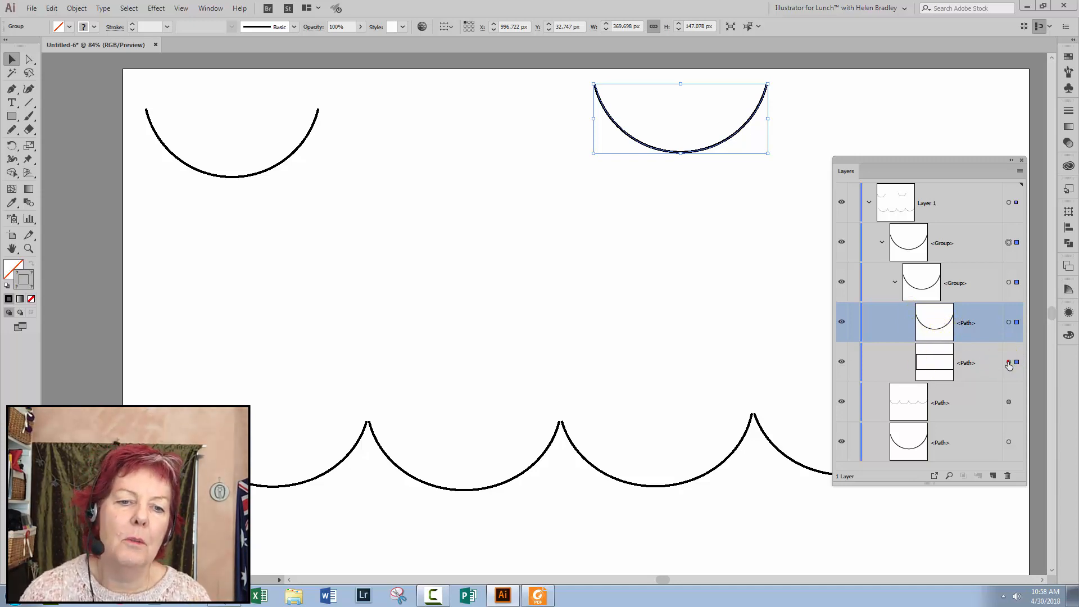
left_click(934, 363)
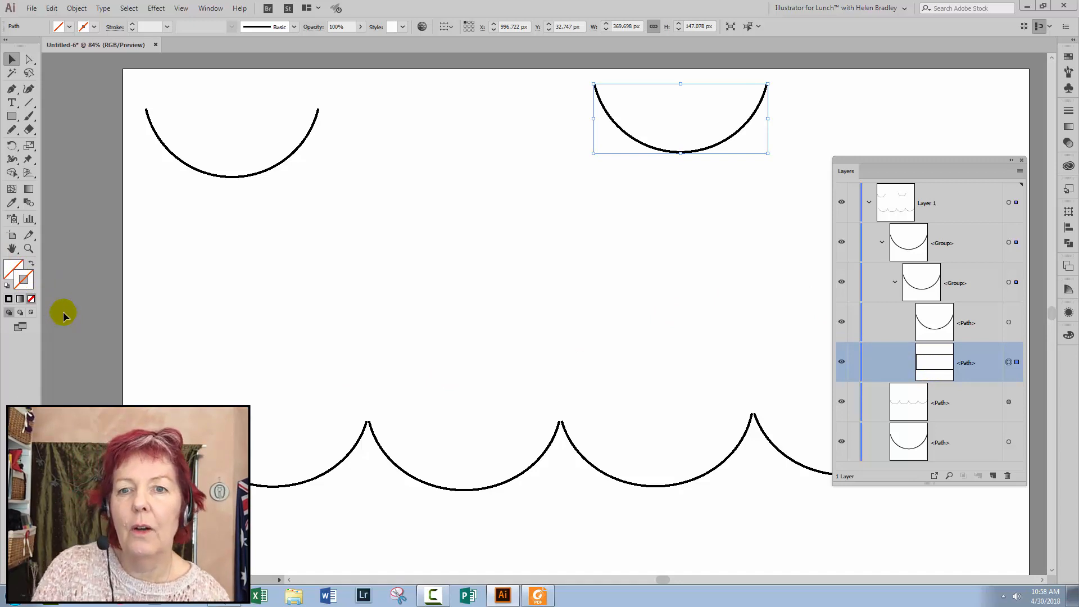
mouse_move(594, 178)
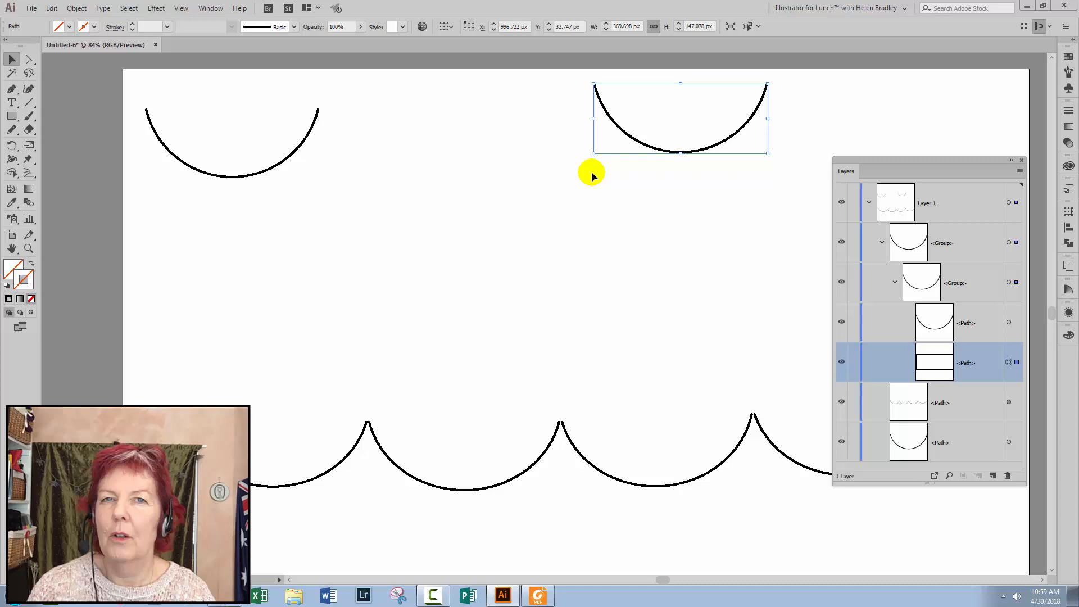
mouse_move(582, 180)
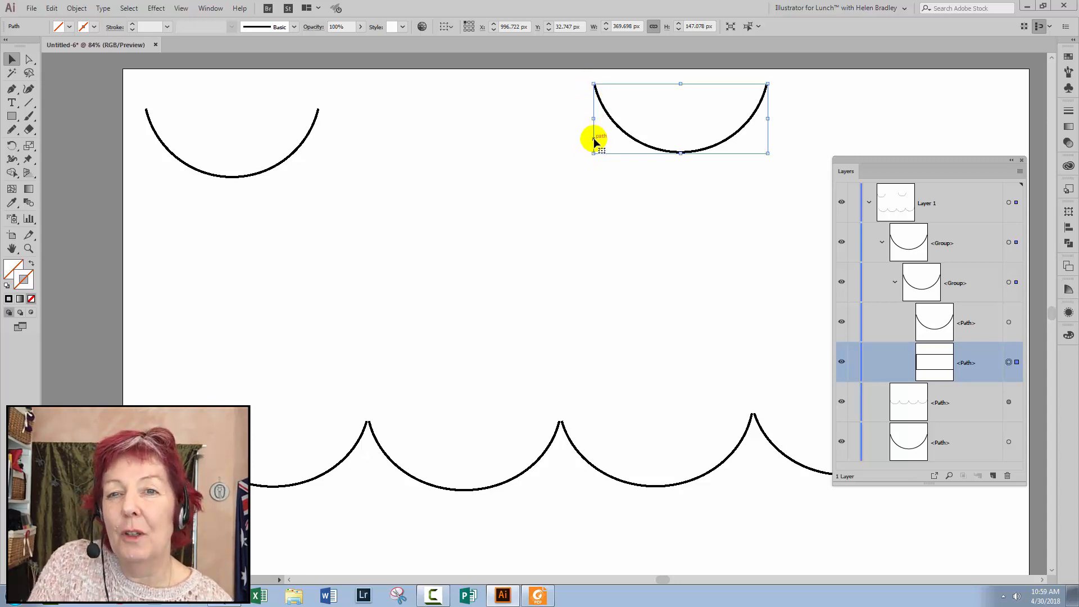
mouse_move(754, 117)
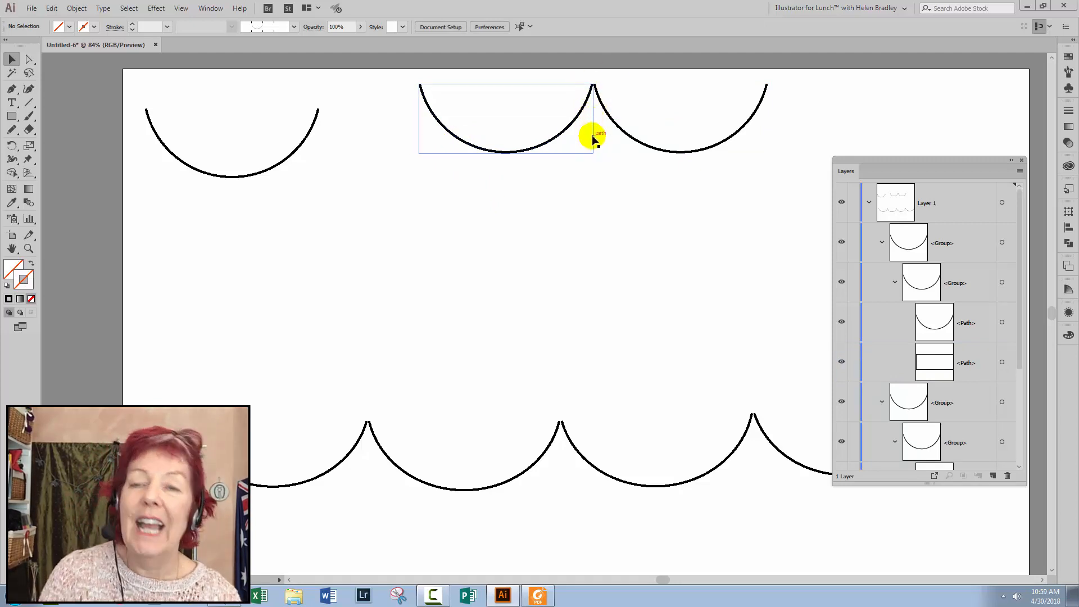
left_click_drag(594, 138, 595, 89)
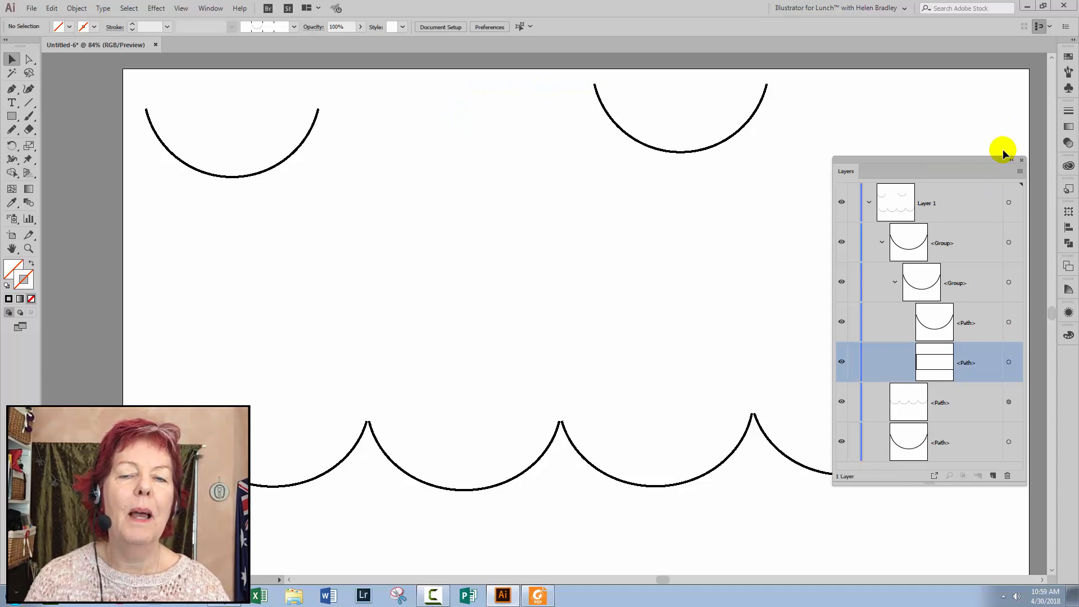
mouse_move(766, 170)
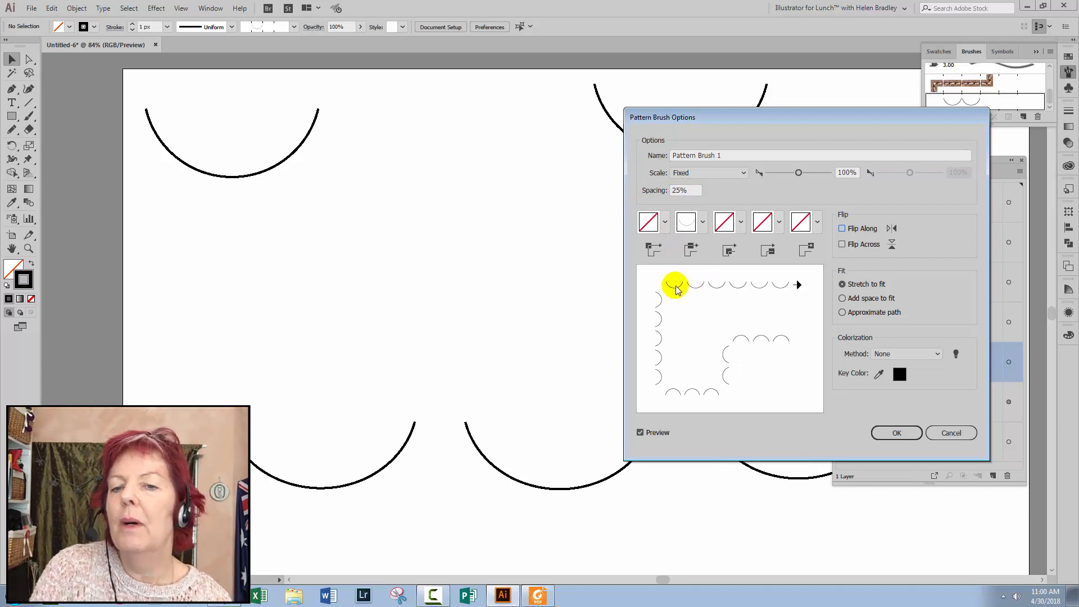
triple_click(683, 190)
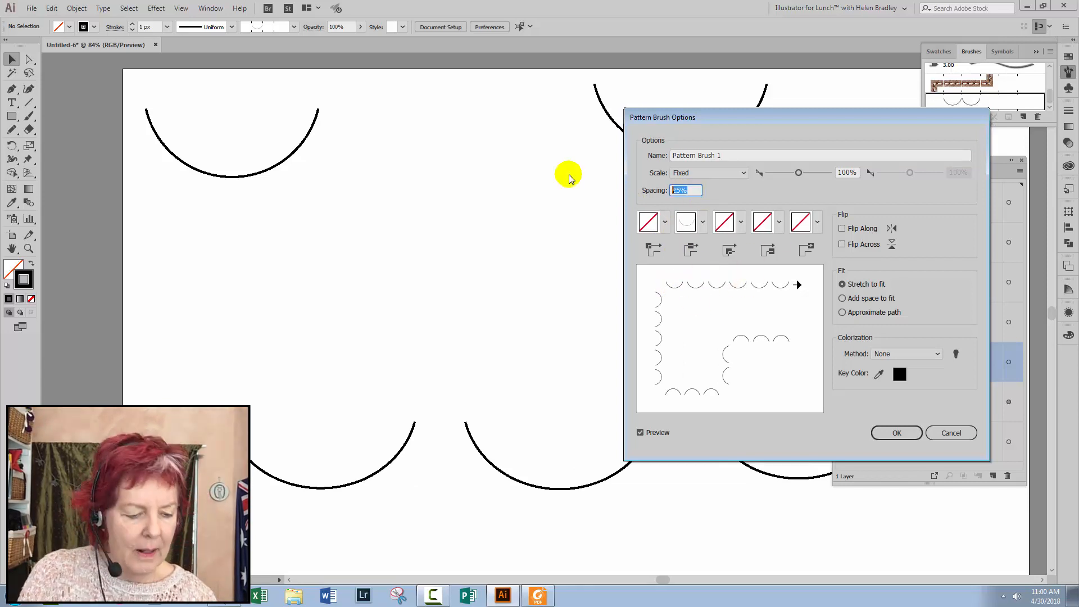
type("0%")
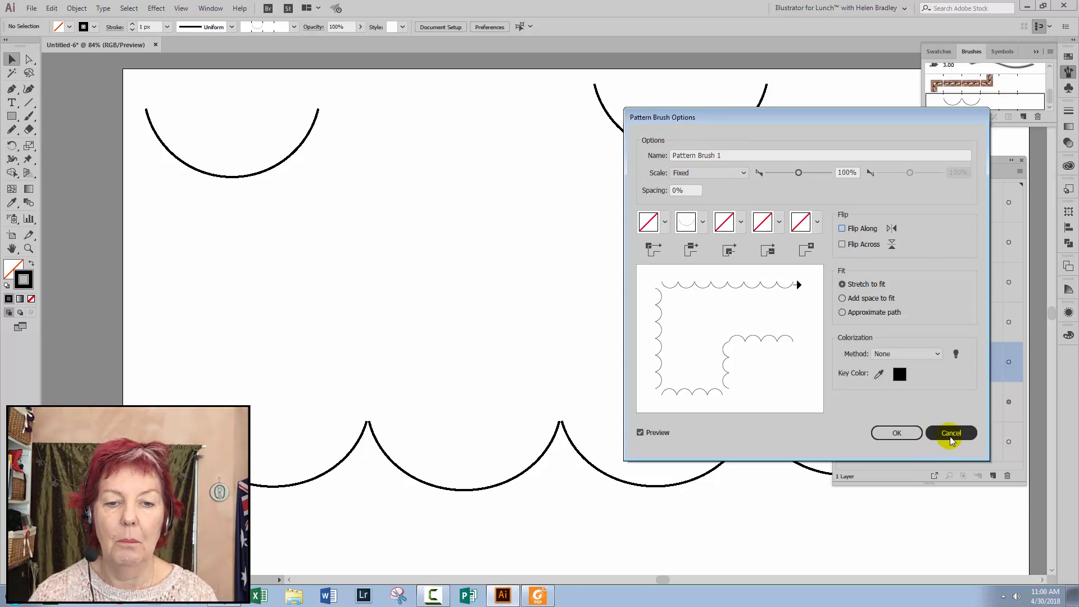
left_click(950, 433)
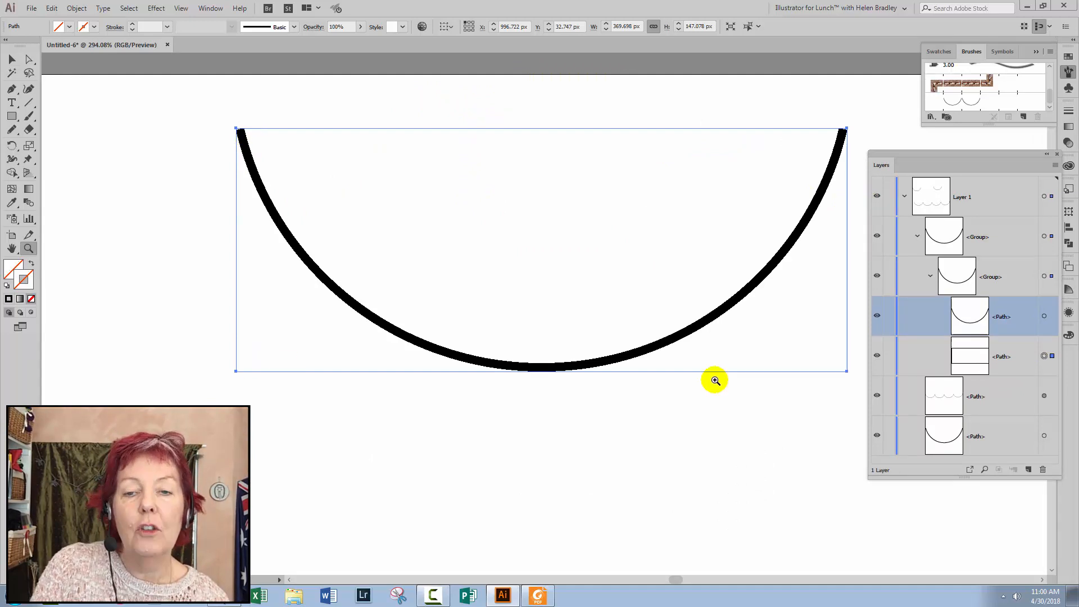
- Select the tile's arc path and narrow its width to 365 px
left_click(12, 59)
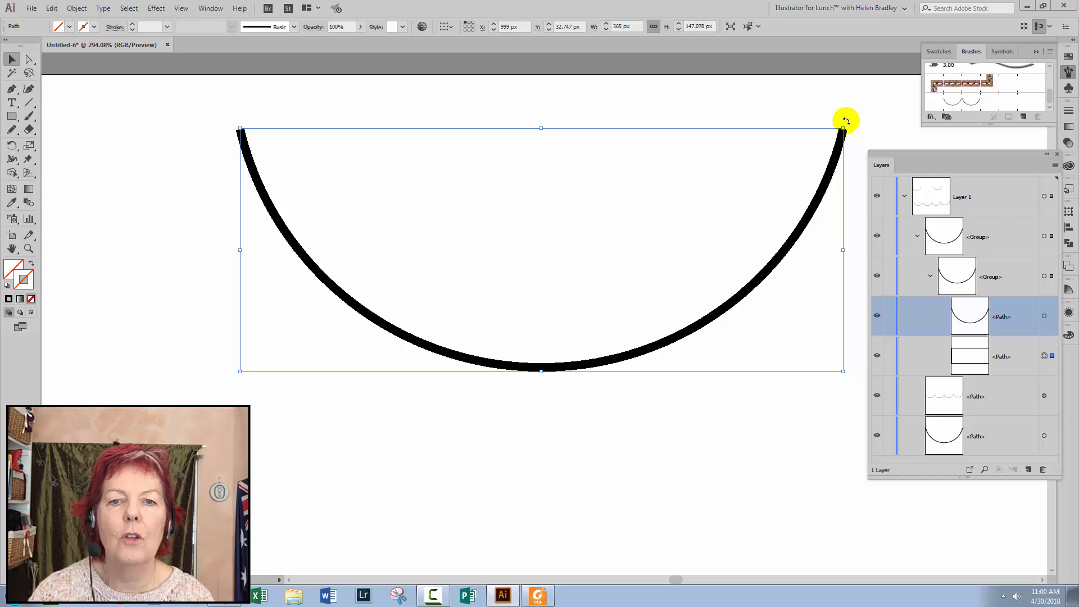
mouse_move(609, 129)
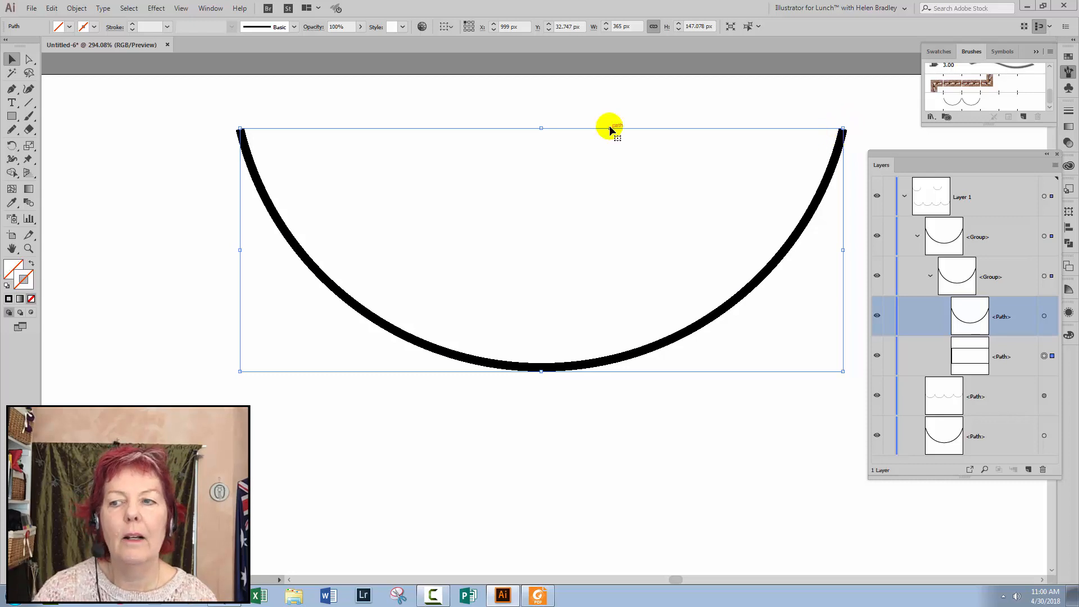
mouse_move(160, 377)
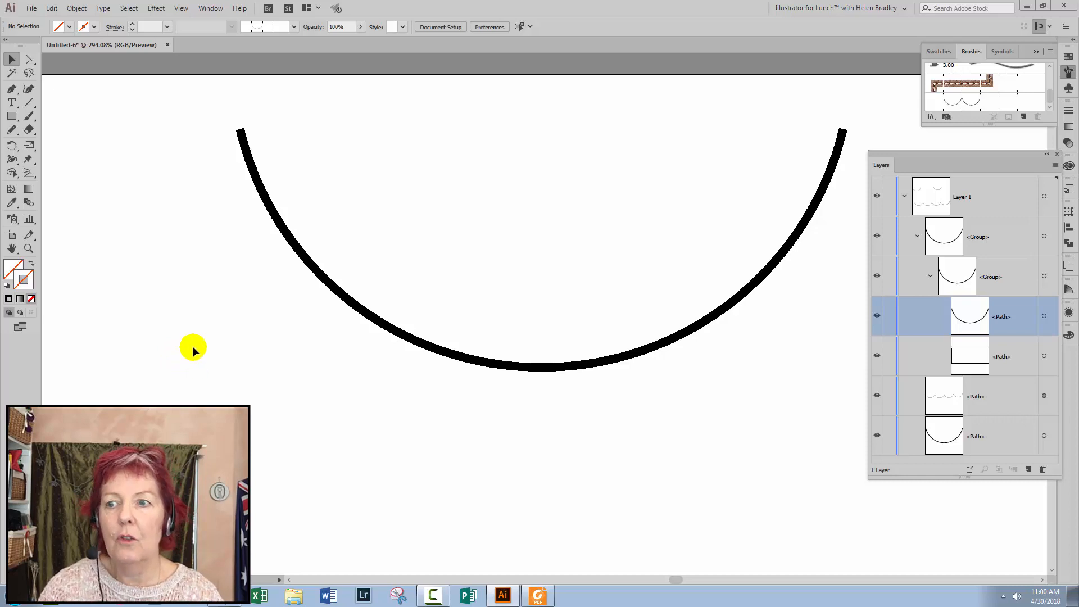
mouse_move(237, 153)
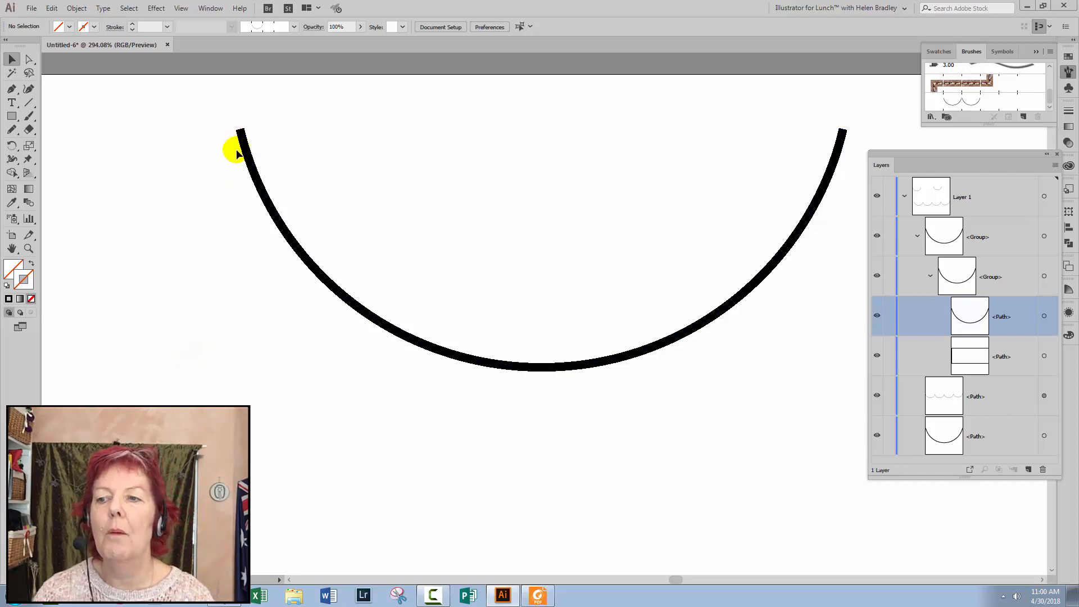
mouse_move(246, 142)
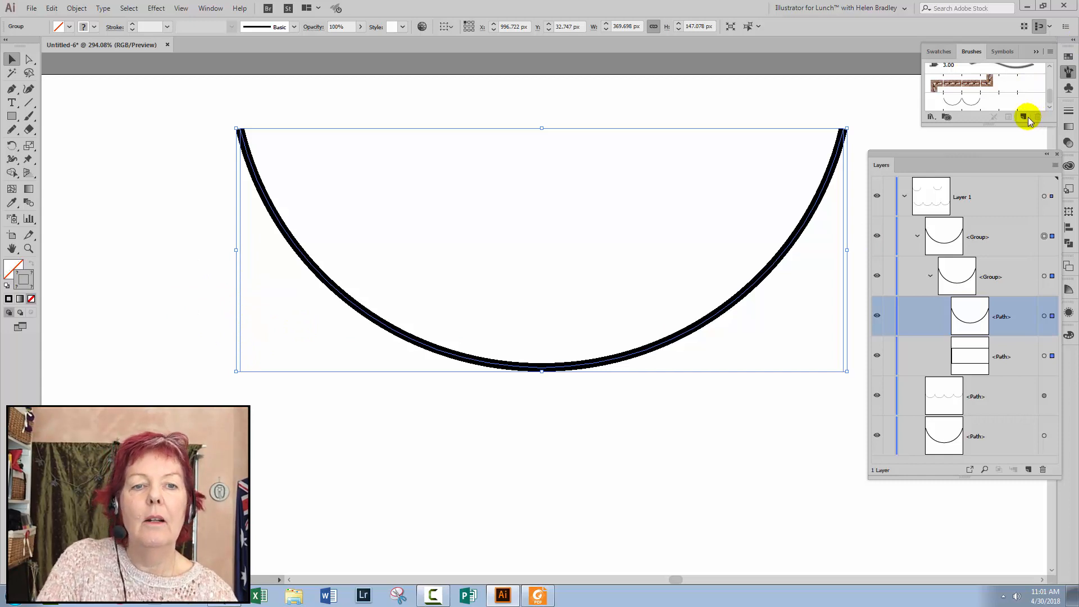
- Save the adjusted arc group as a second Pattern Brush with default options
left_click(1025, 116)
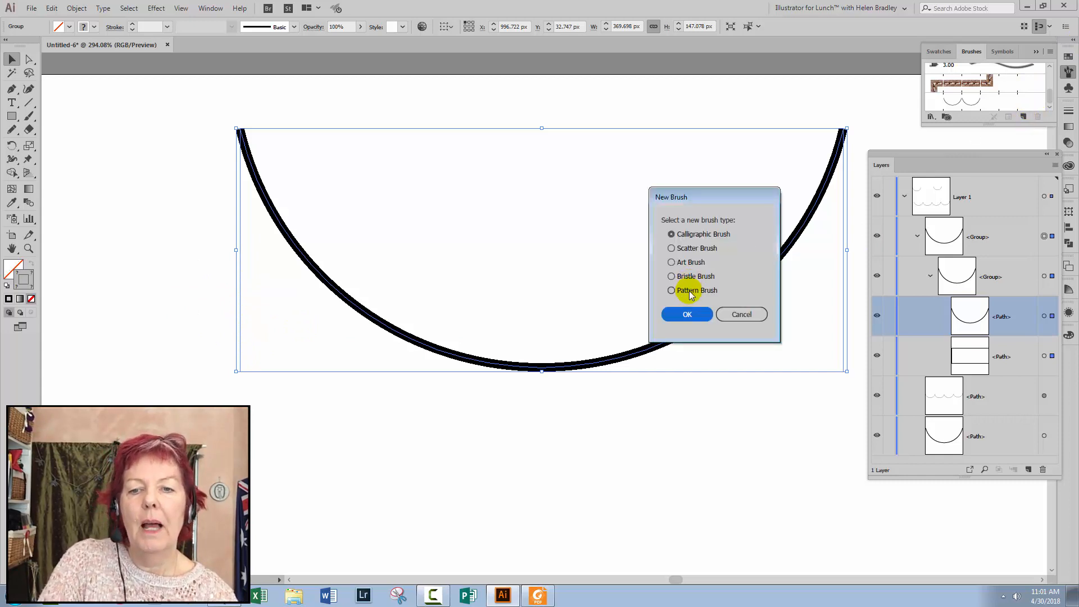
left_click(686, 314)
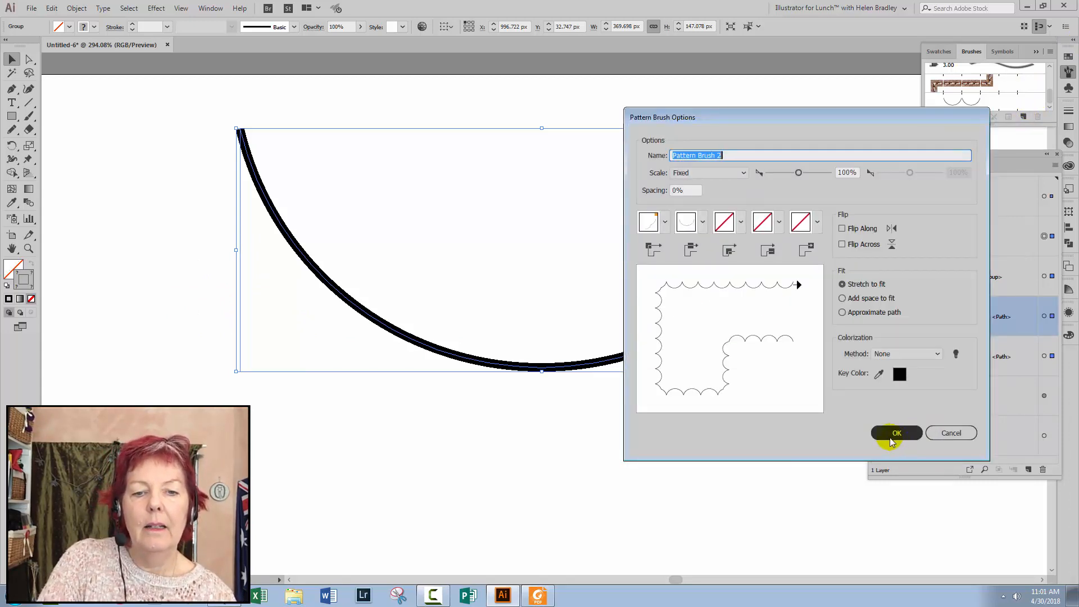
left_click(897, 433)
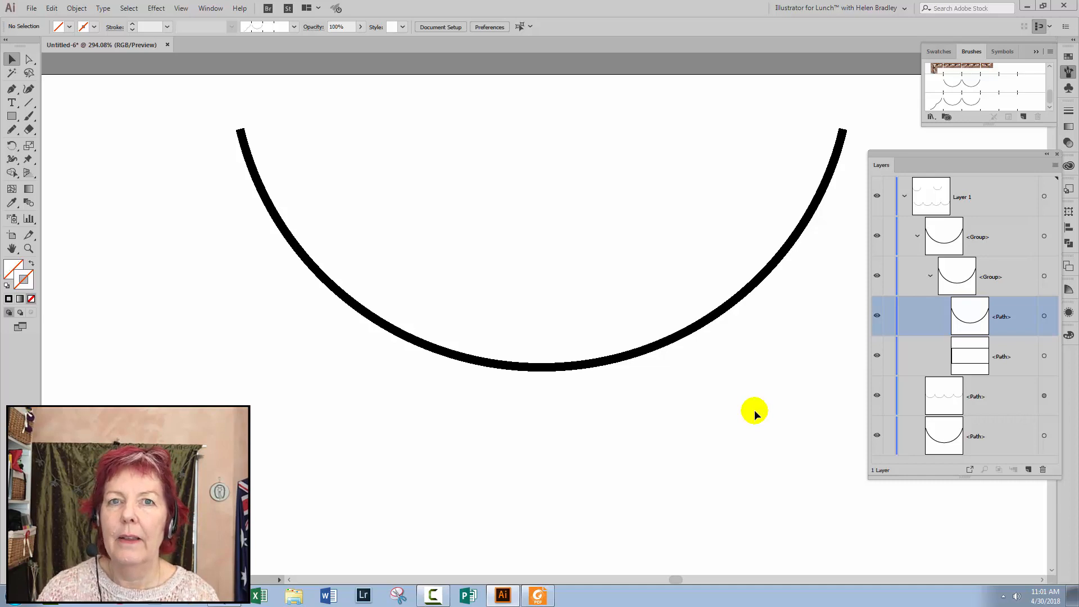
mouse_move(798, 420)
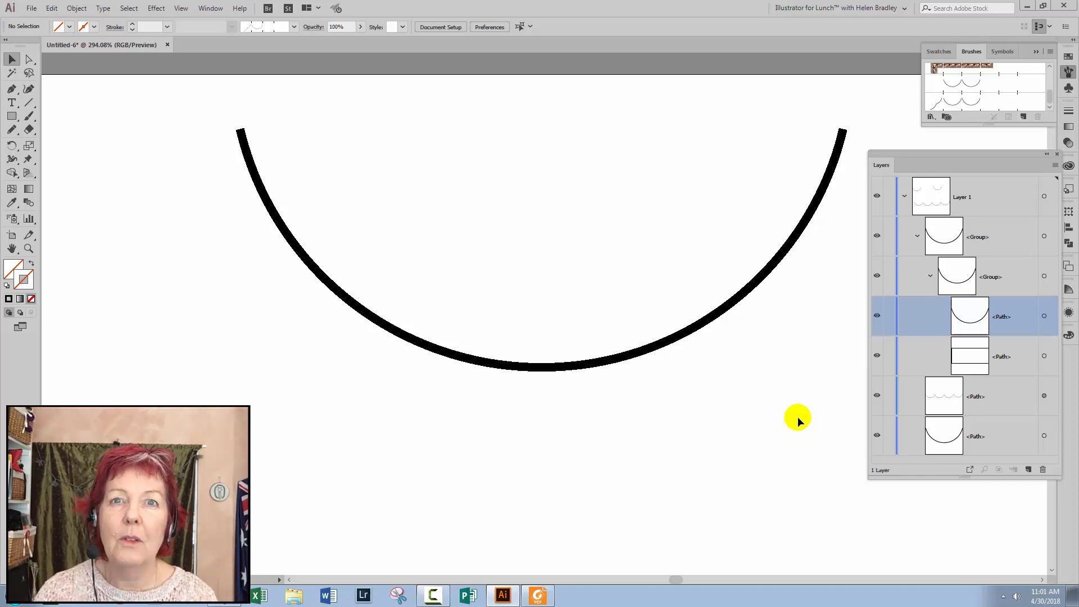
mouse_move(793, 420)
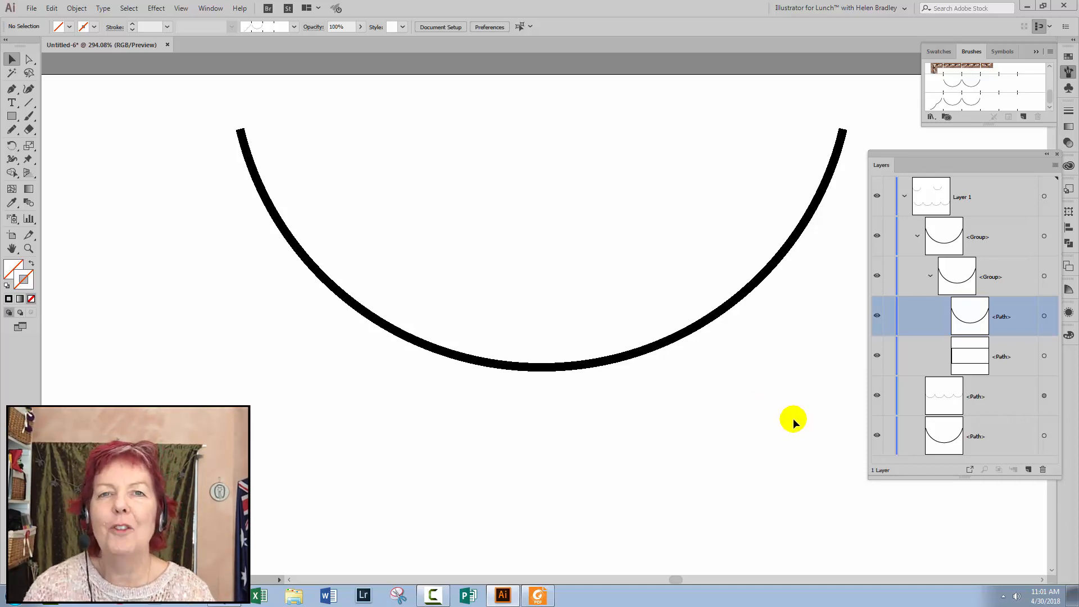
mouse_move(783, 413)
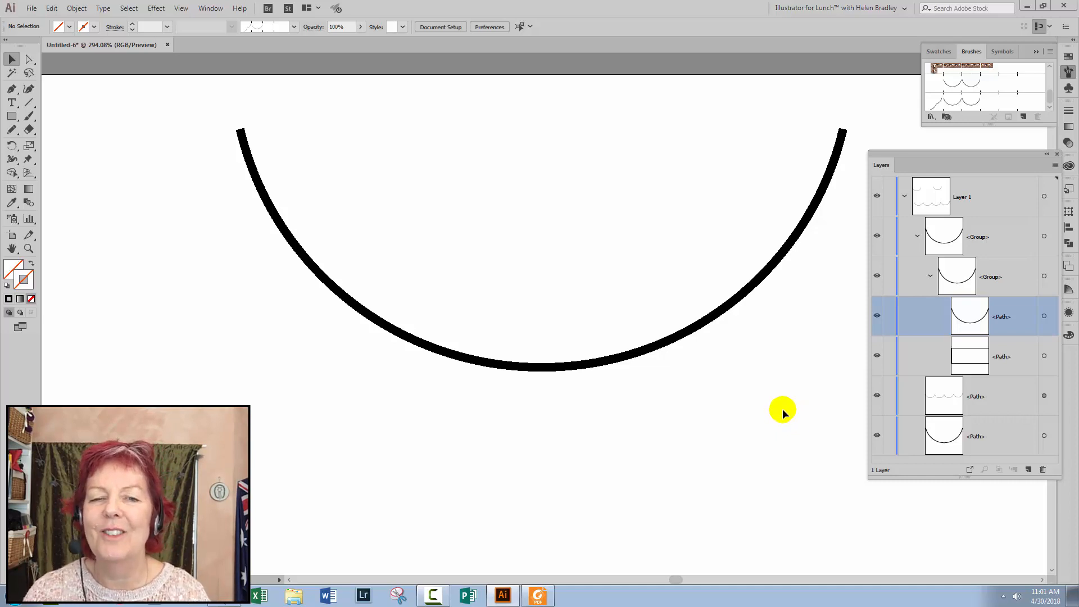
mouse_move(976, 308)
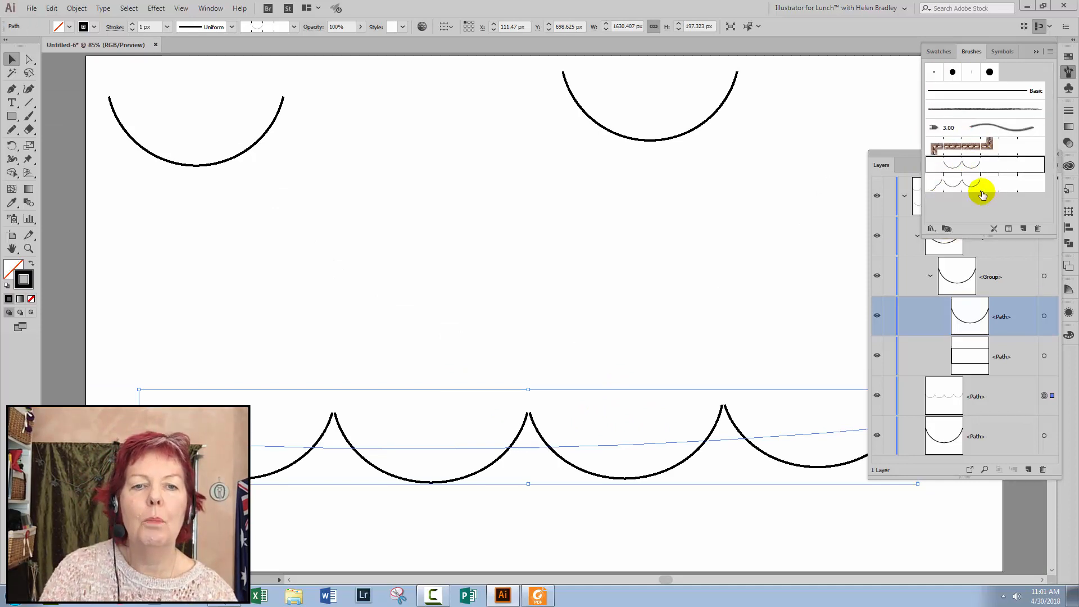
mouse_move(951, 188)
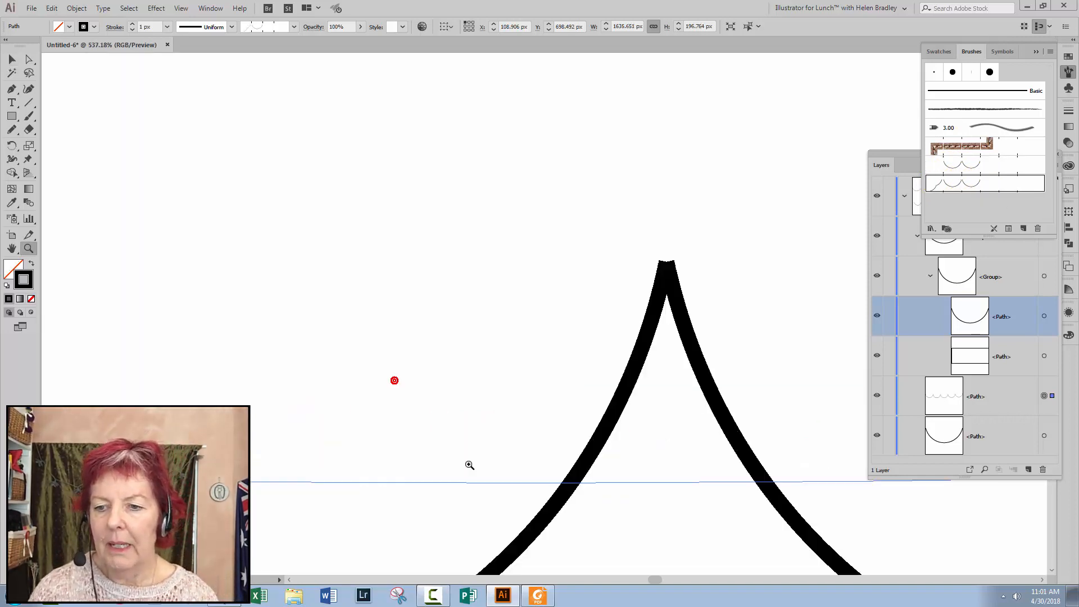
mouse_move(703, 300)
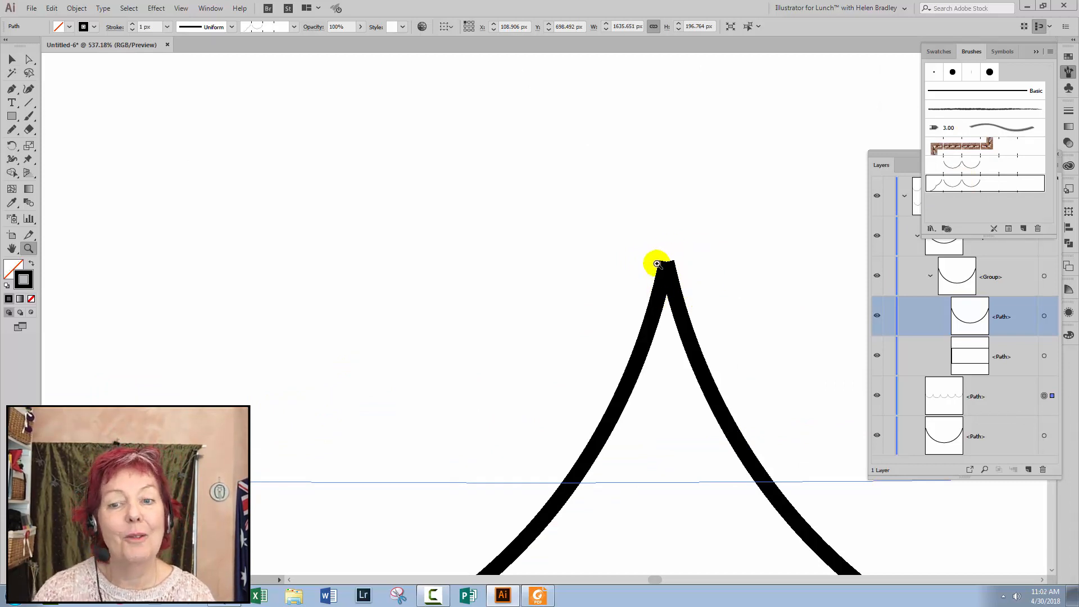
mouse_move(547, 229)
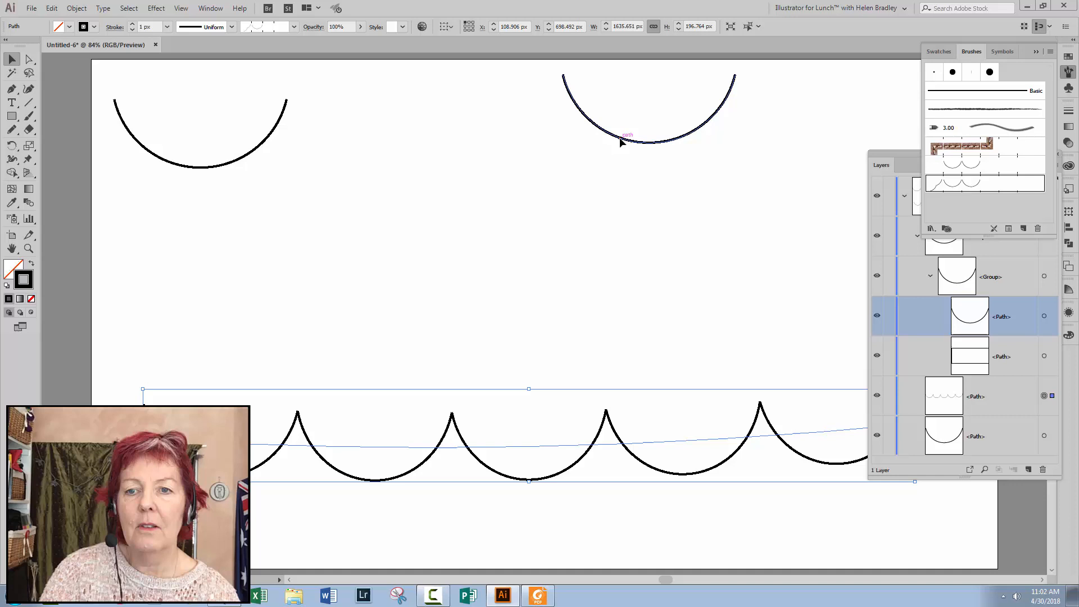
- Select the top scallop arc and then its entire tile group
left_click(1043, 316)
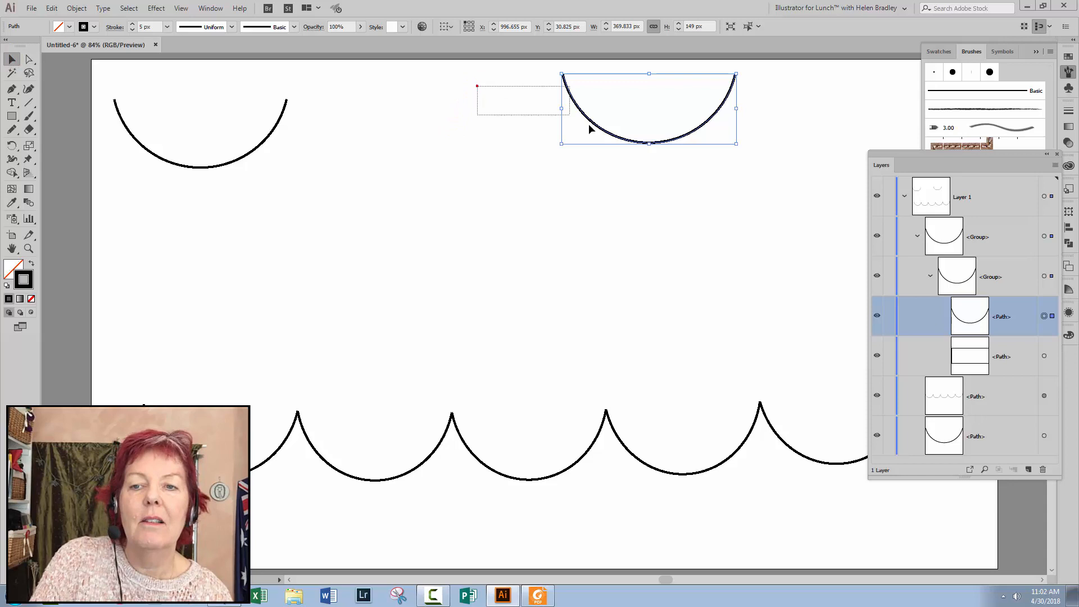
left_click(584, 109)
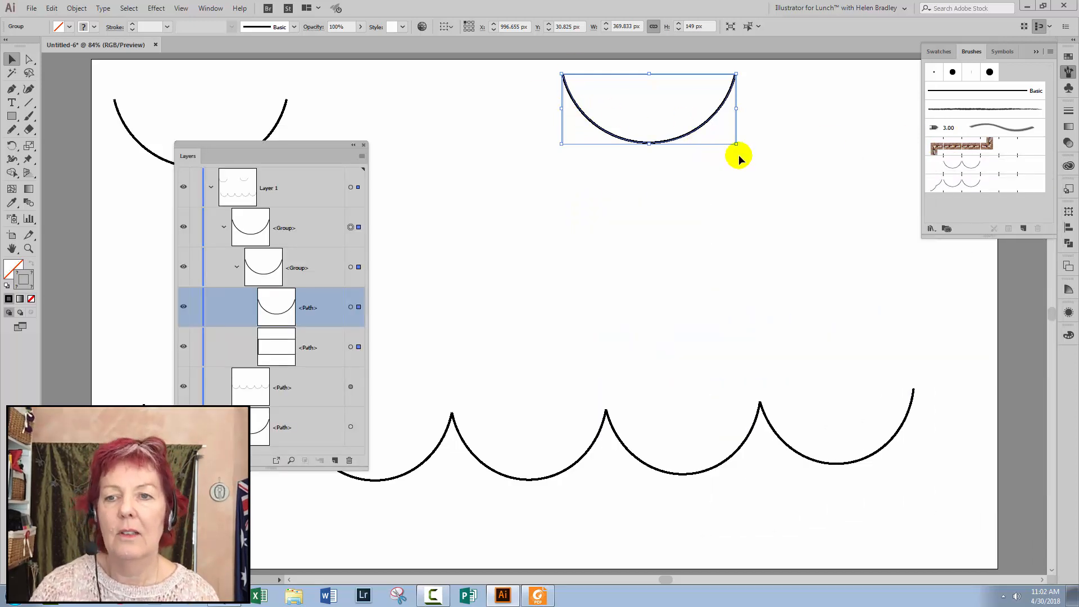
- Make a third Pattern Brush from the arc group with Tints as the colorization method
left_click(1009, 227)
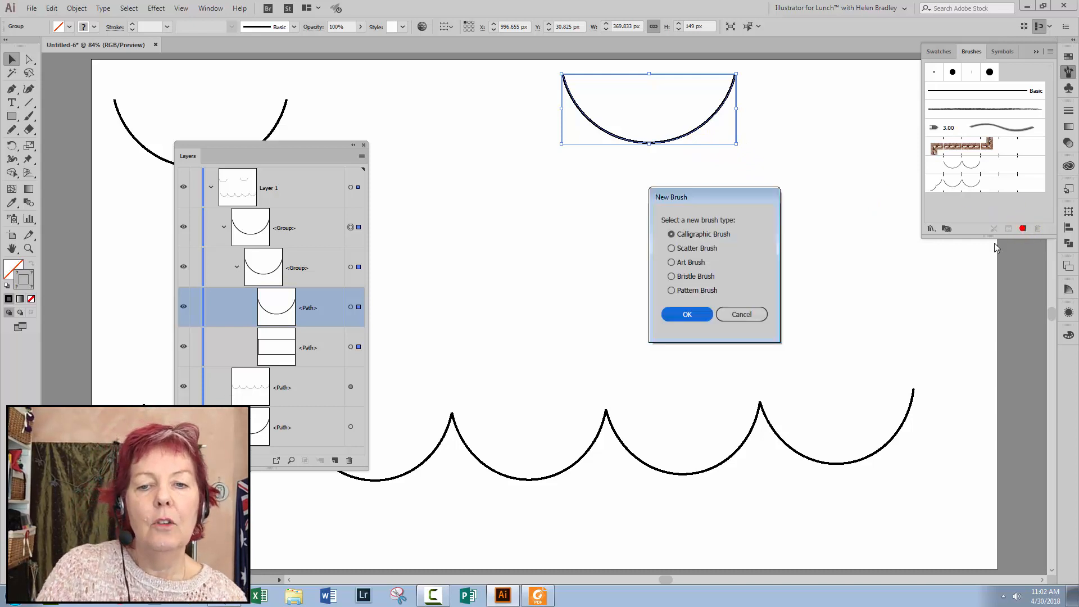
left_click(686, 313)
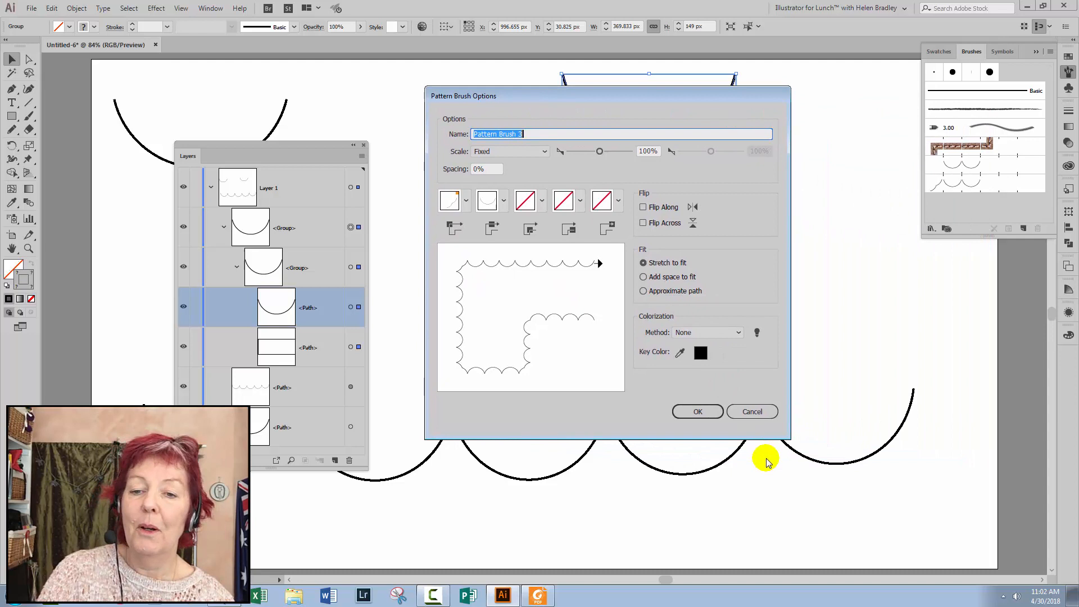
left_click(708, 332)
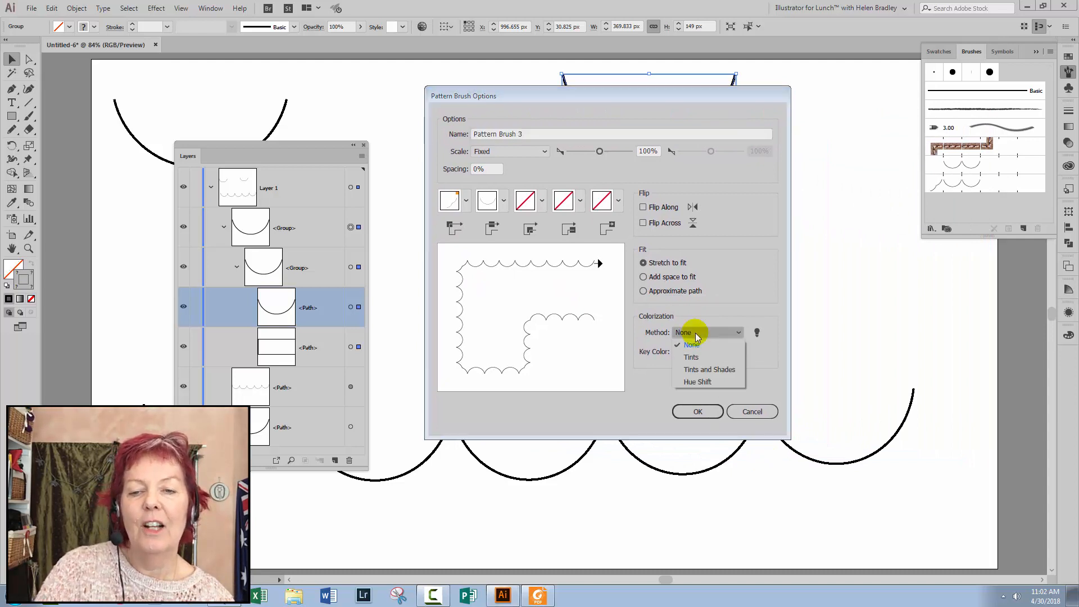
left_click(691, 358)
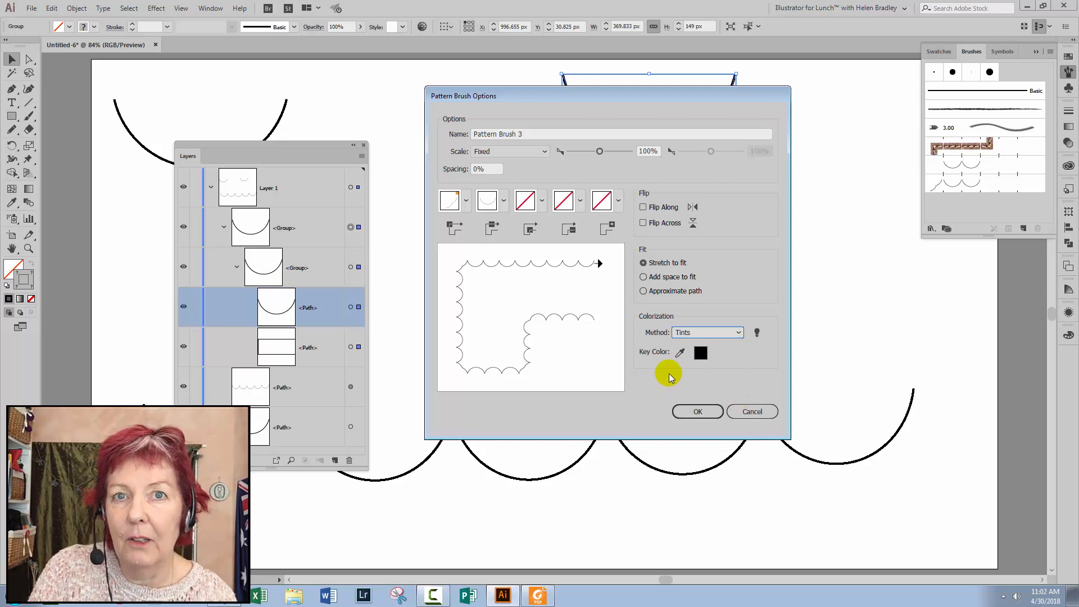
mouse_move(664, 368)
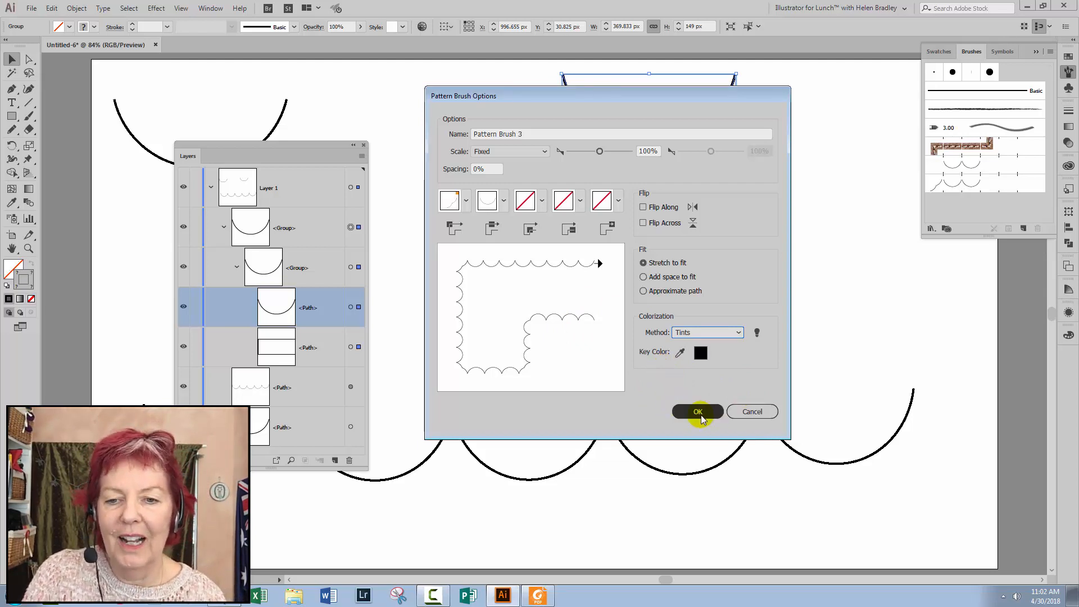
left_click(697, 411)
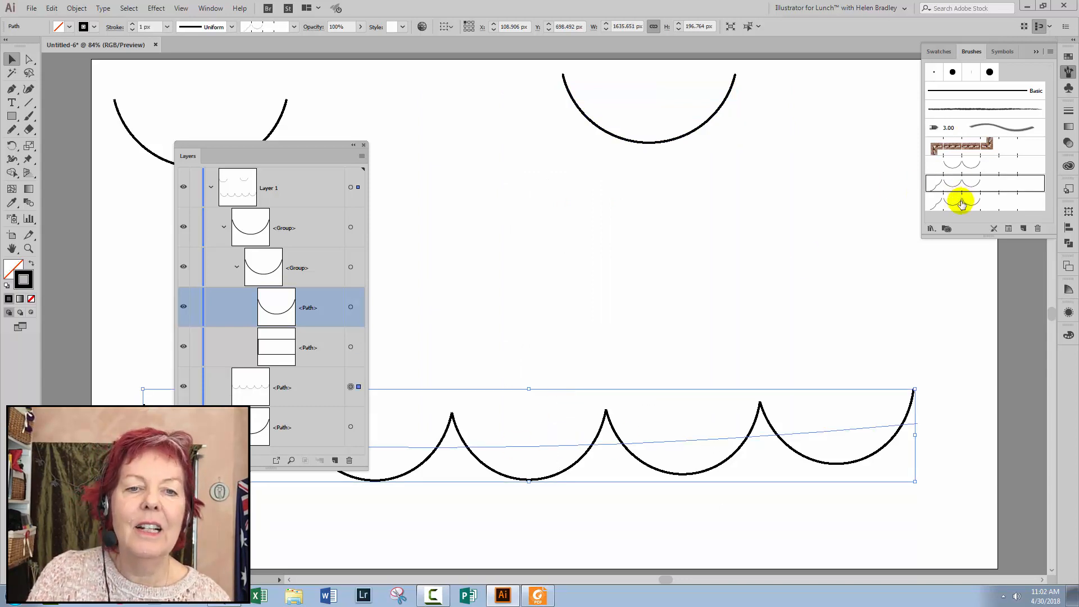
mouse_move(959, 202)
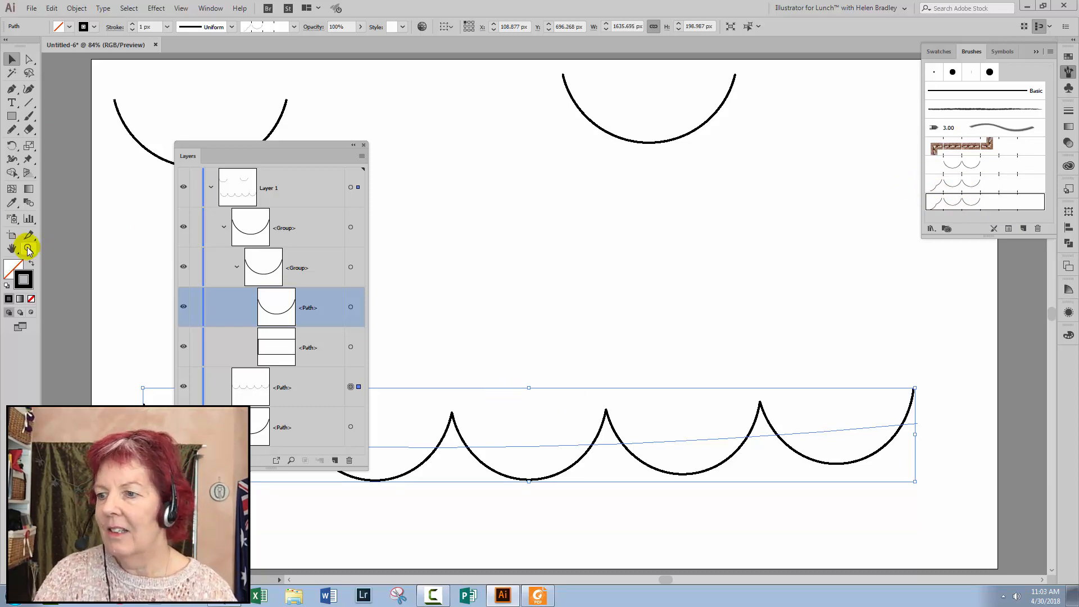
- Apply the tint-enabled brush to the long line and zoom into a scallop join
left_click(653, 472)
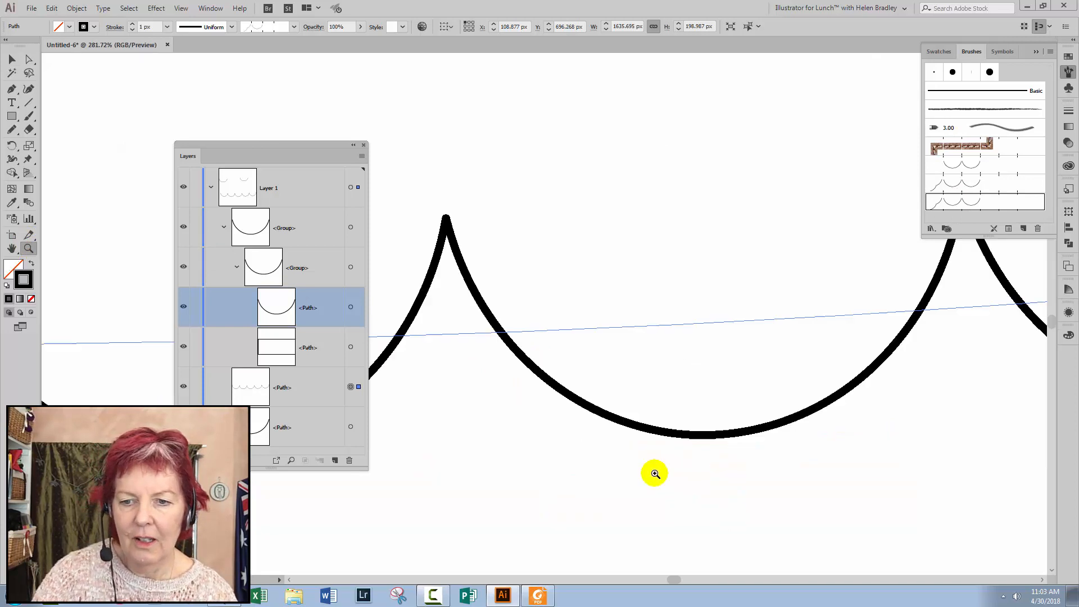
mouse_move(526, 381)
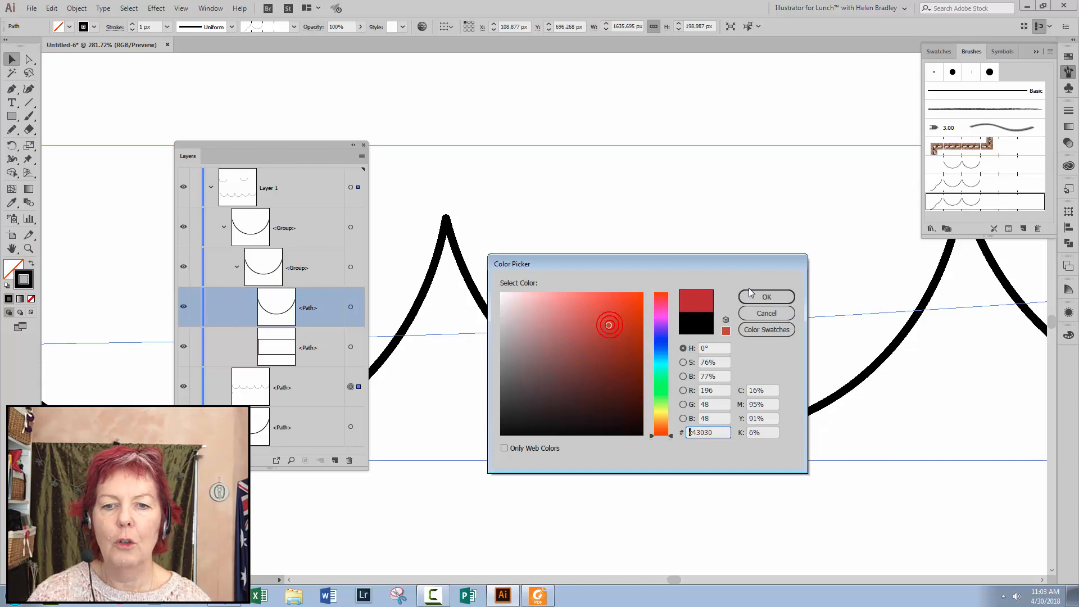
- Change the scalloped line's stroke colour to red C43030
left_click(766, 296)
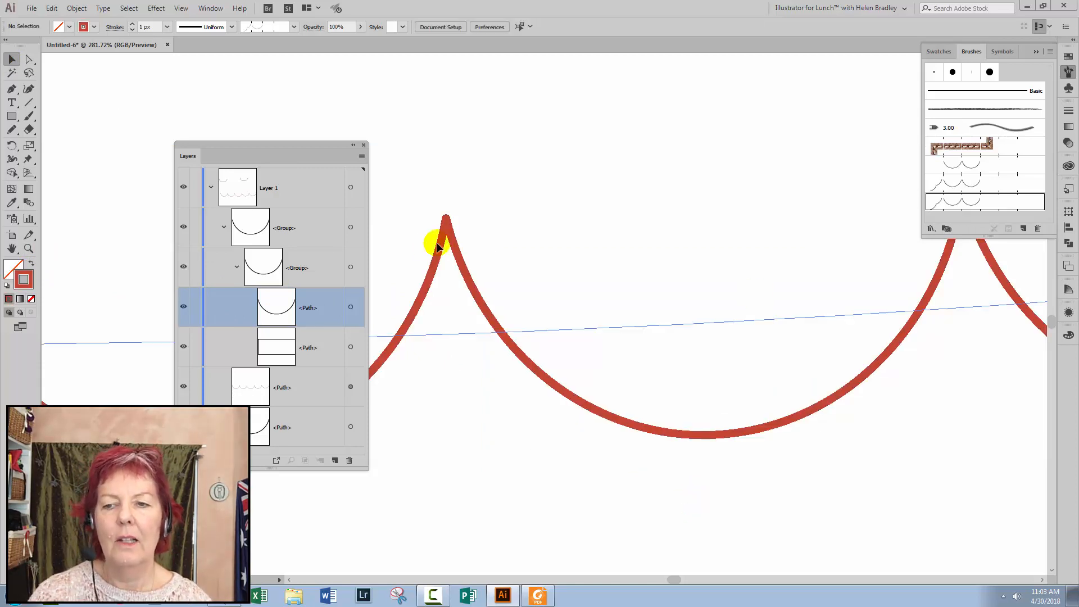
mouse_move(620, 423)
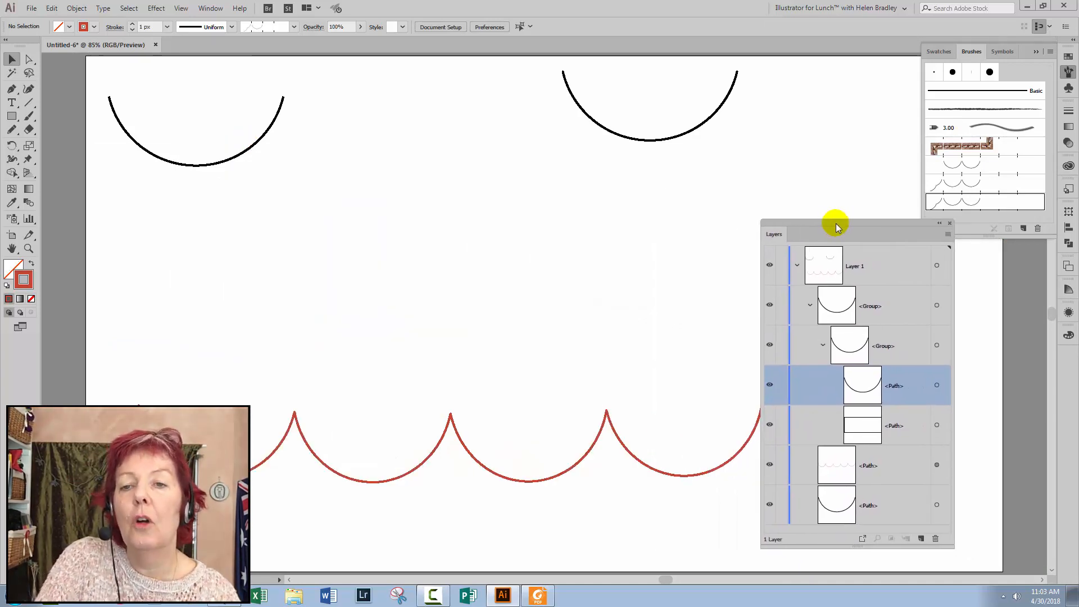
mouse_move(613, 221)
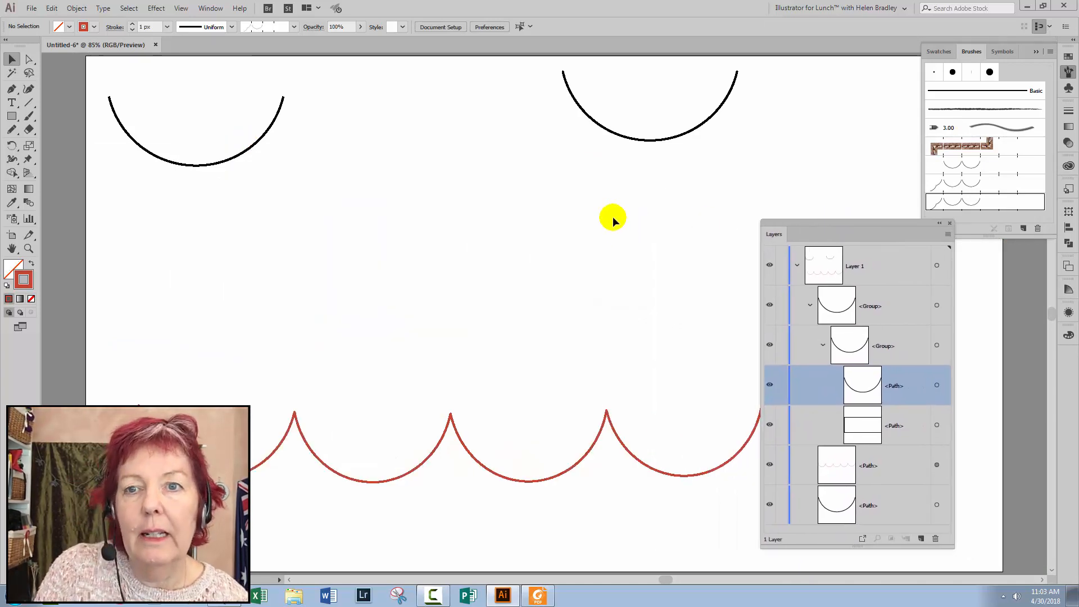